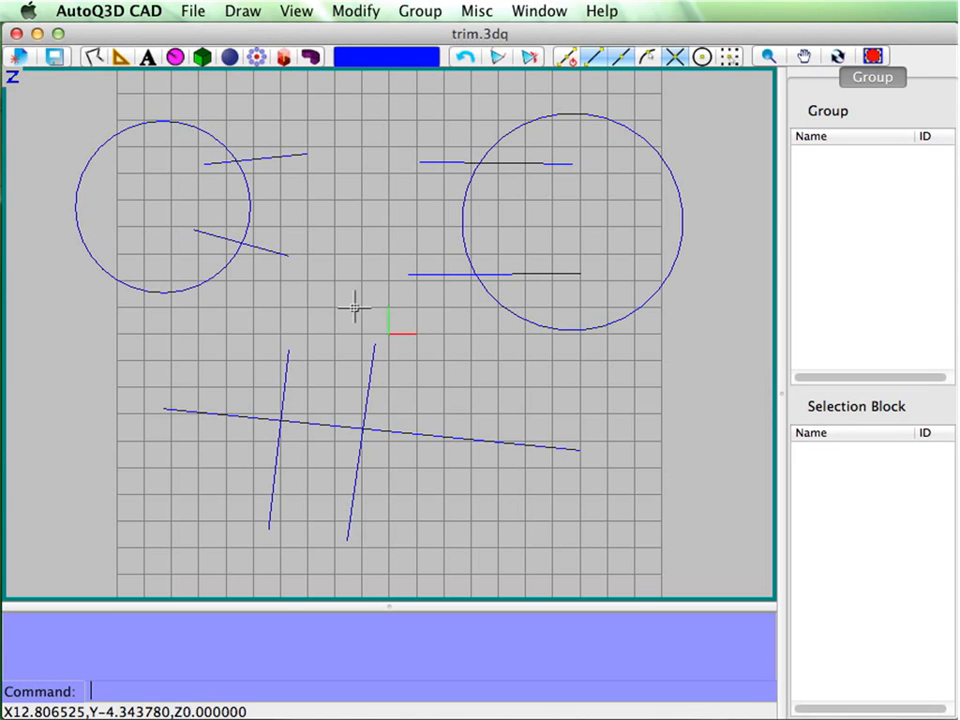
- Open the Modify menu to reach the Trim operation
left_click(355, 11)
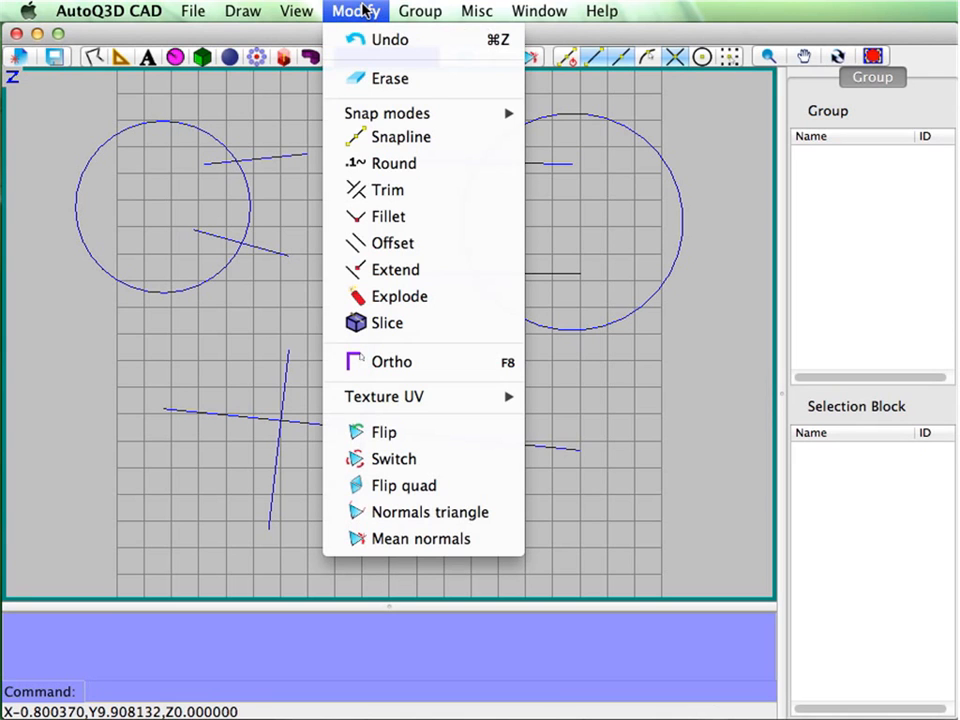
mouse_move(388, 189)
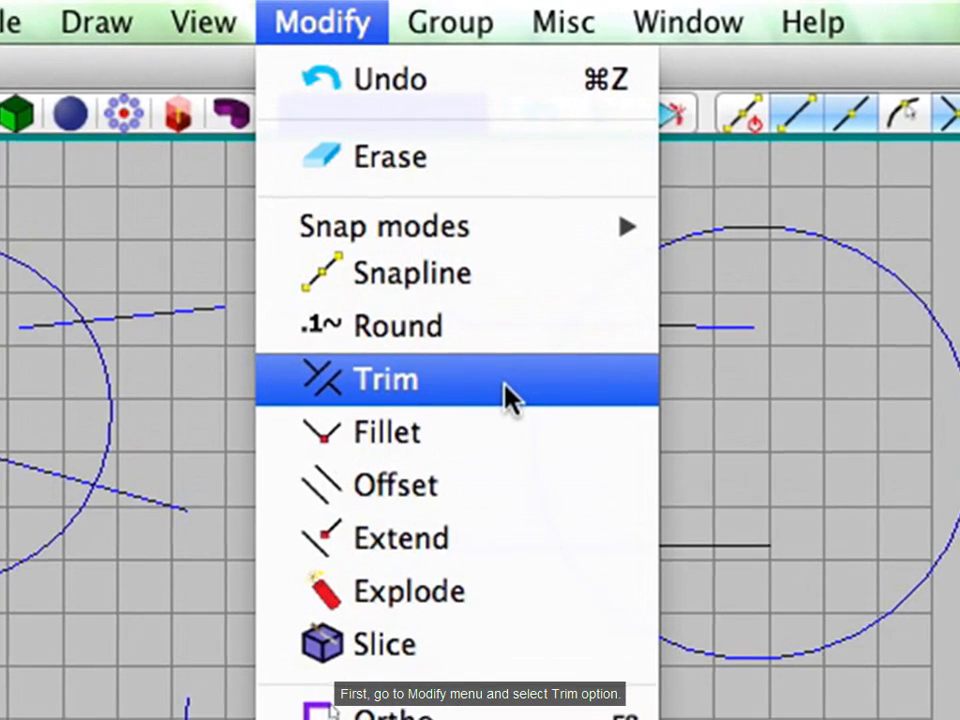
- Start Trim and pick a line crossing the left circle as a cutting edge
left_click(385, 378)
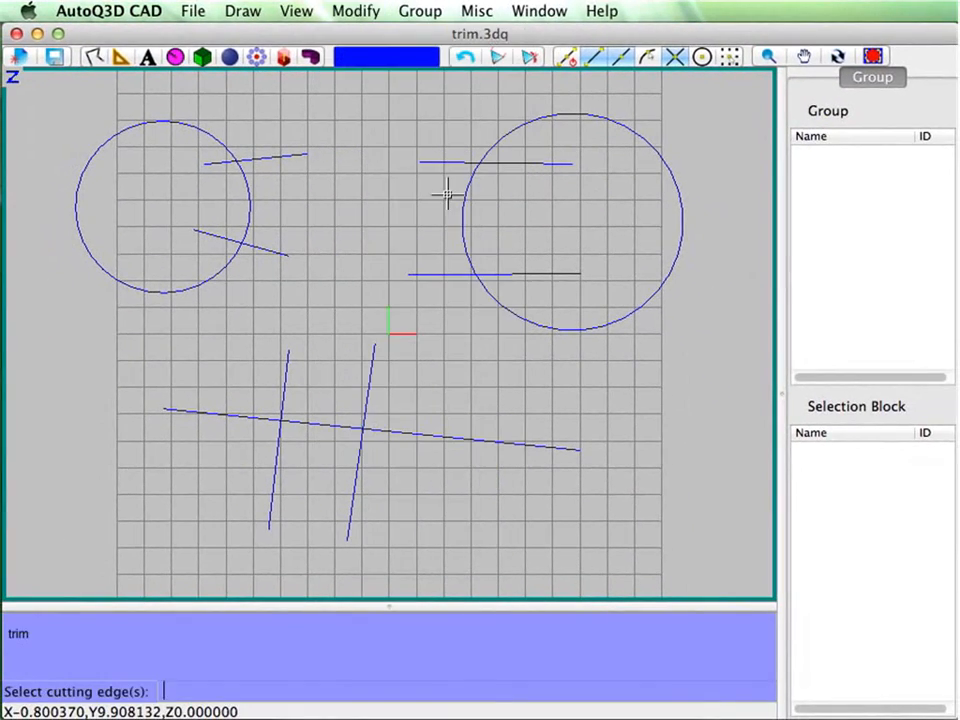
mouse_move(363, 263)
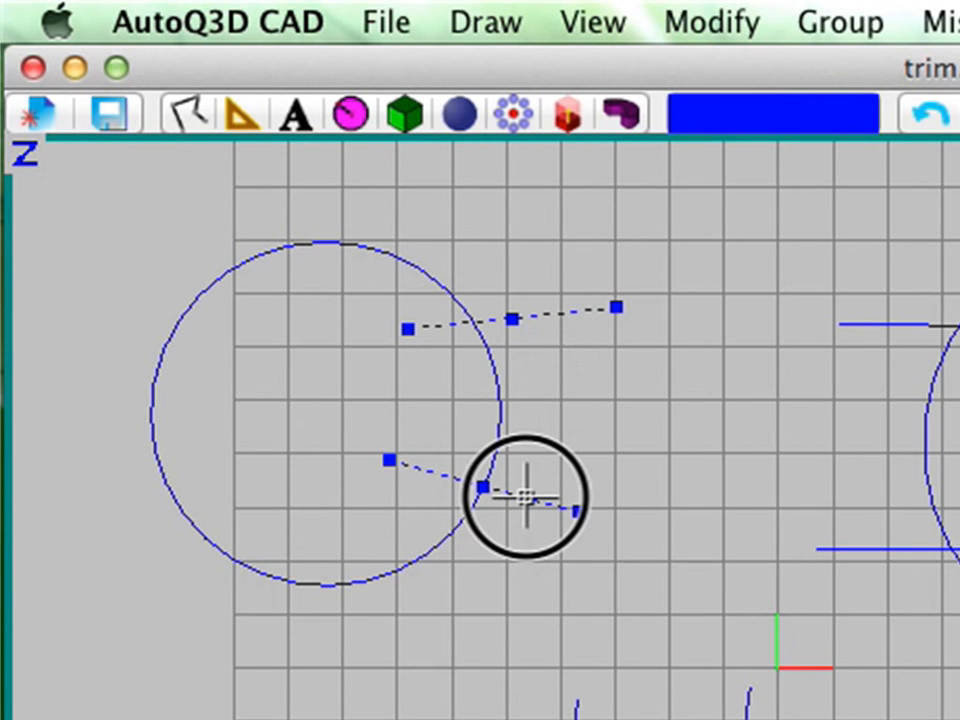
left_click(510, 495)
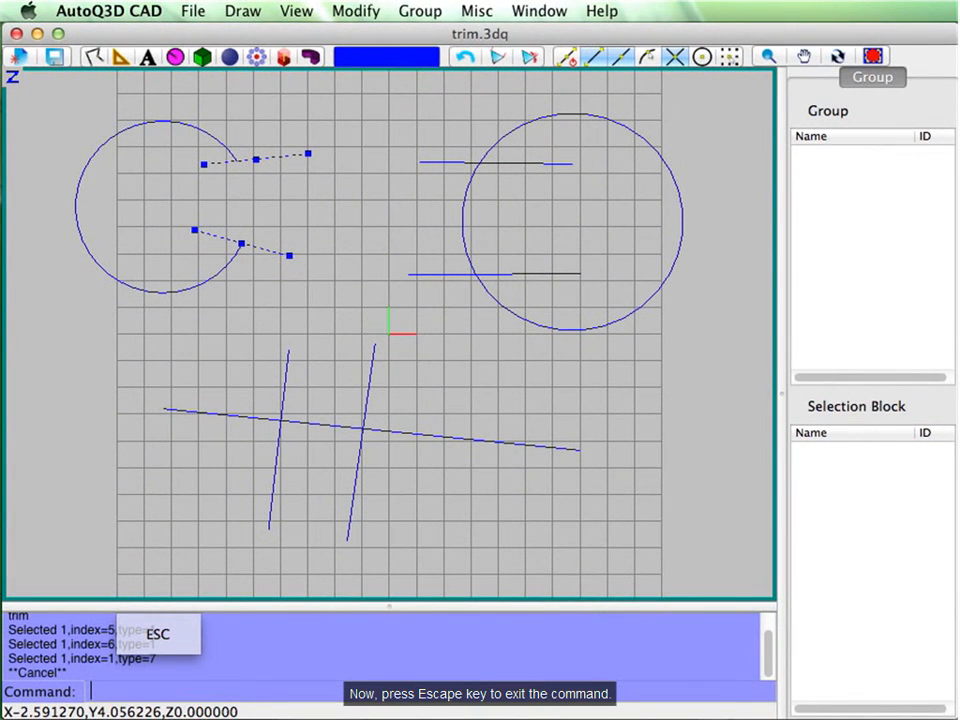
key("Escape")
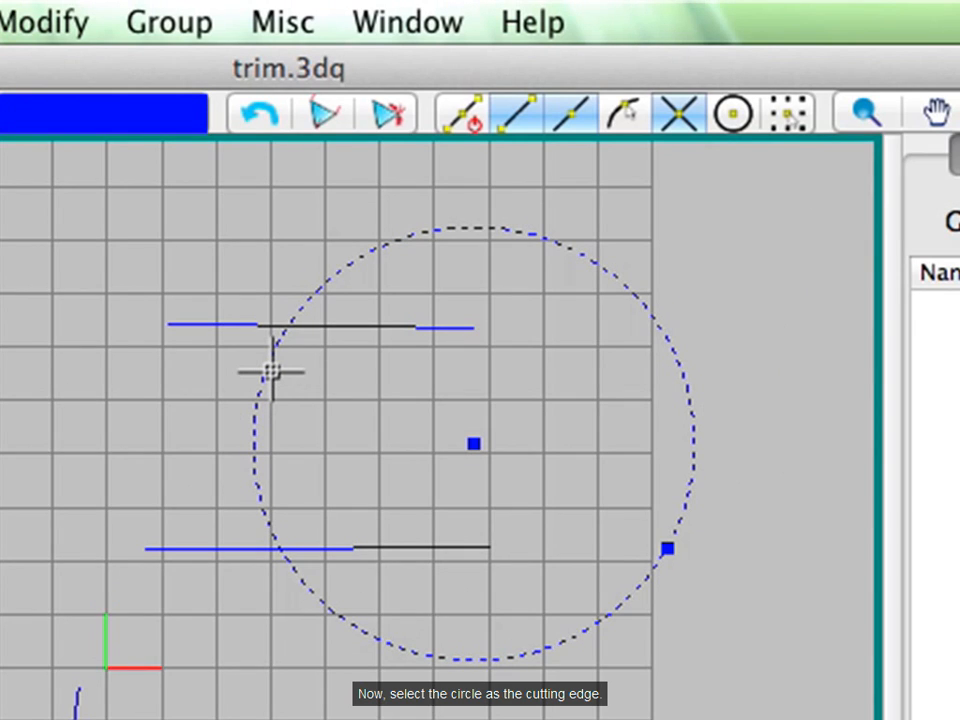
mouse_move(298, 400)
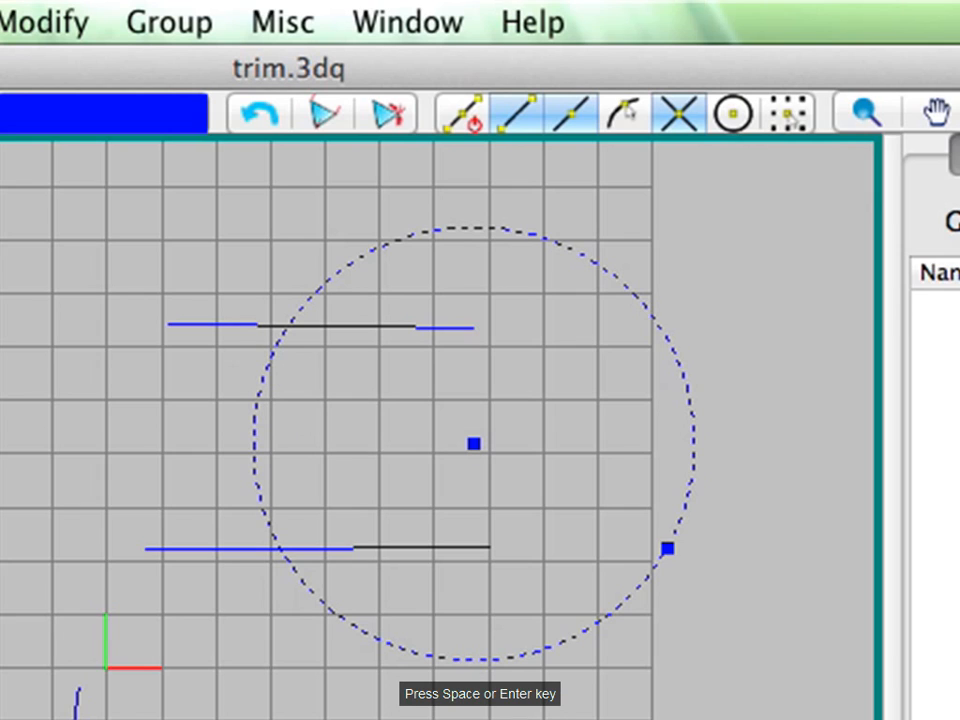
mouse_move(378, 328)
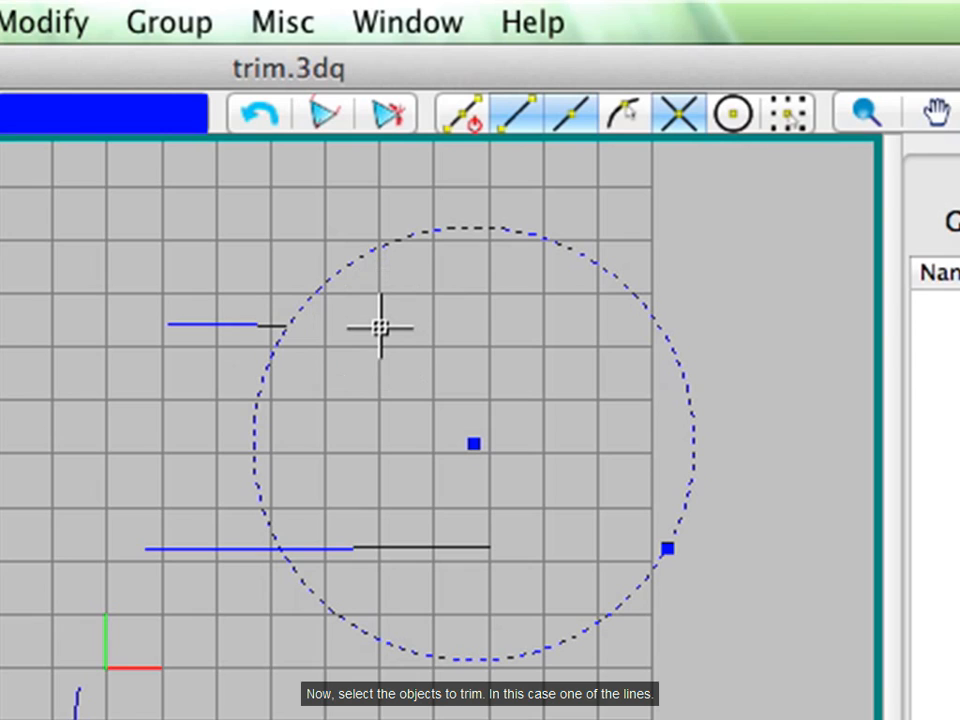
mouse_move(380, 505)
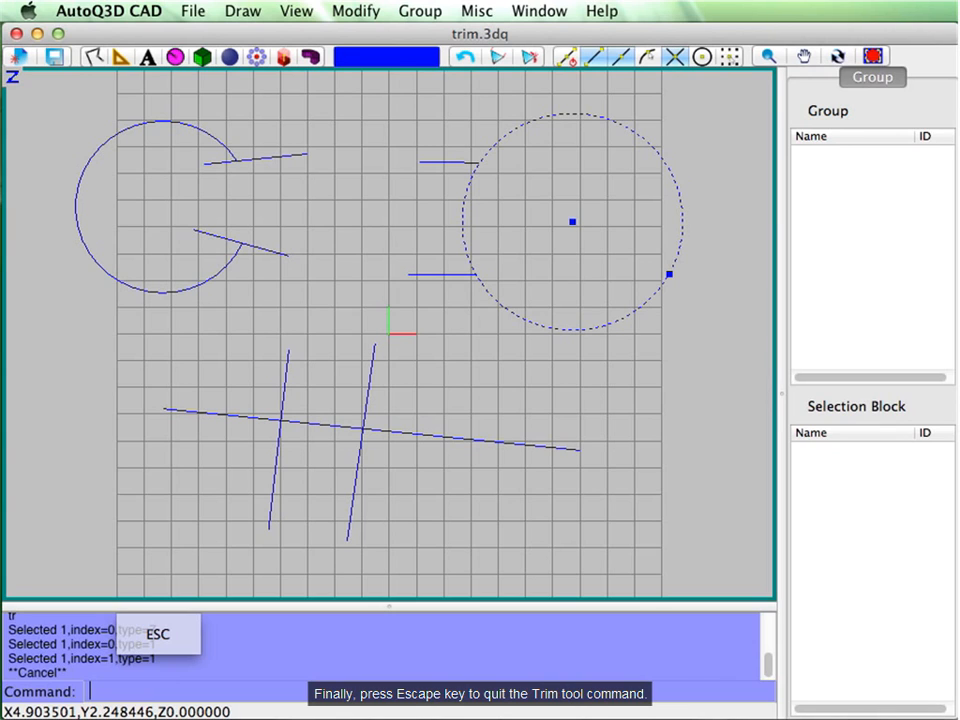
- Exit the Trim command with Escape
key("Escape")
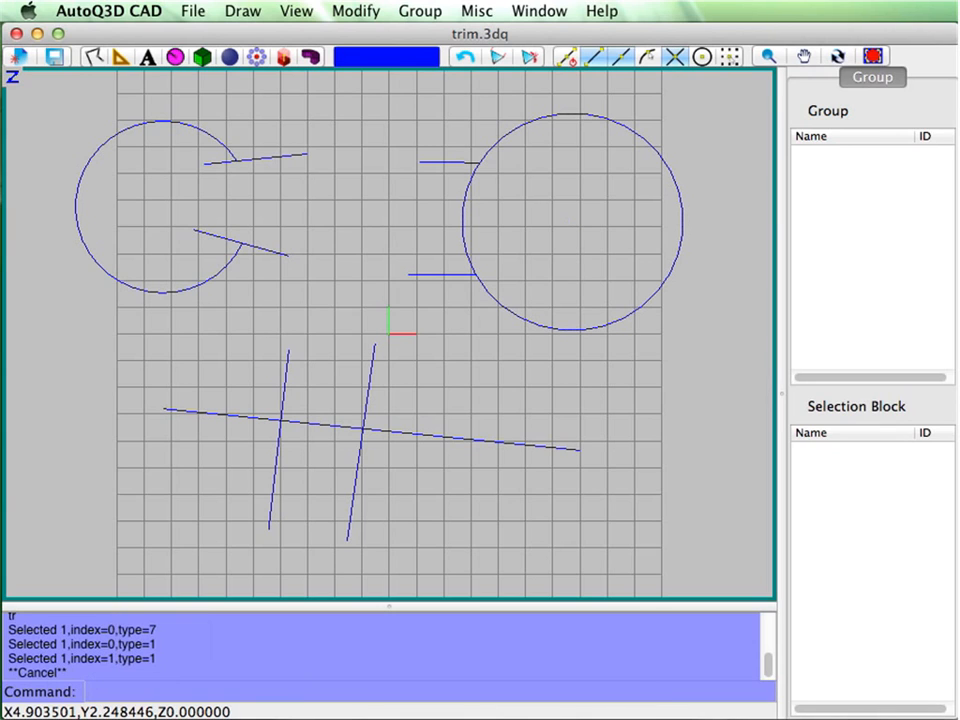
mouse_move(477, 368)
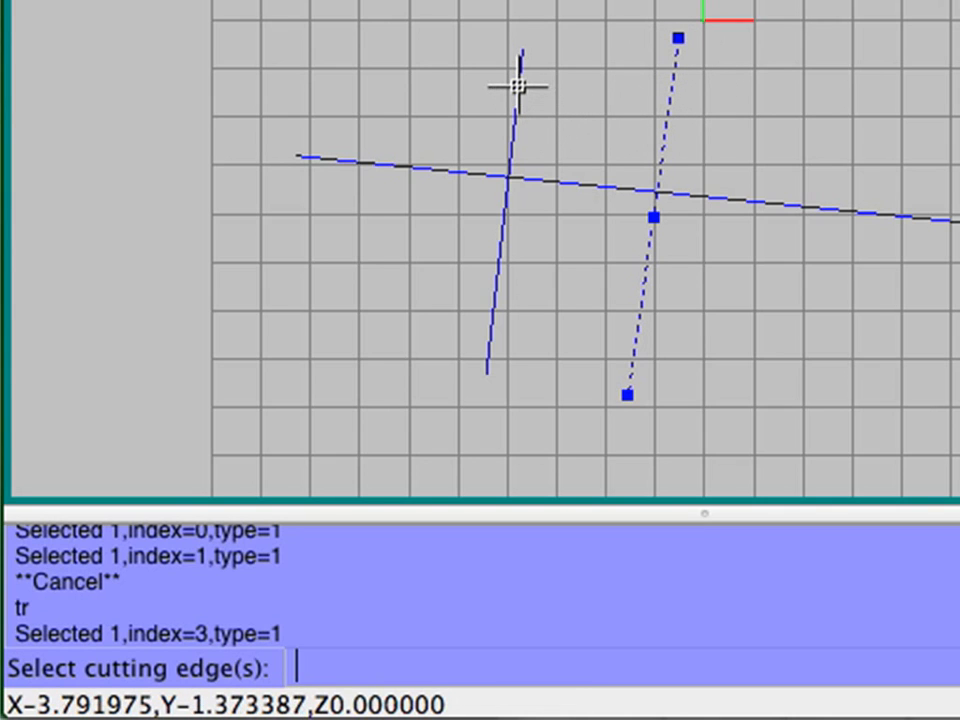
- Pick the left short line as a cutting edge and confirm the cutting edges
left_click(517, 88)
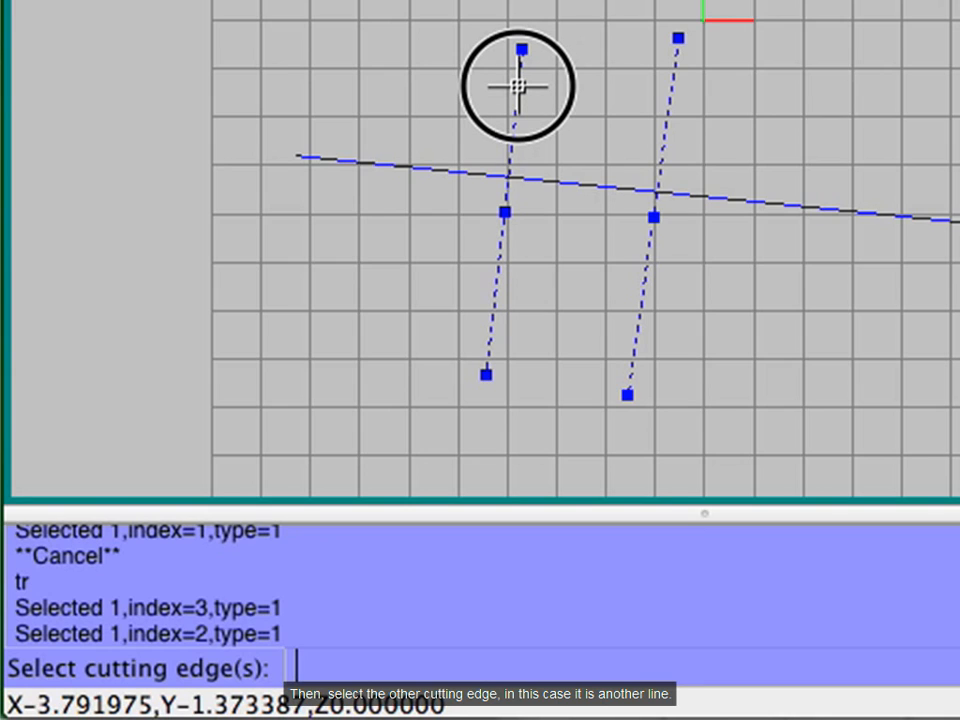
mouse_move(585, 112)
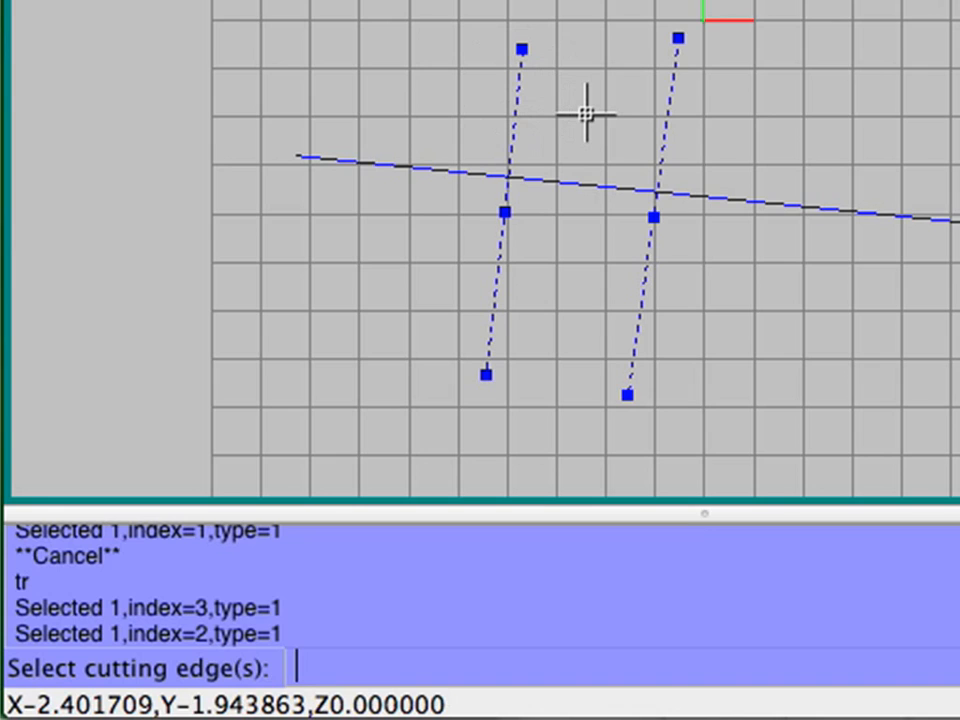
key("space")
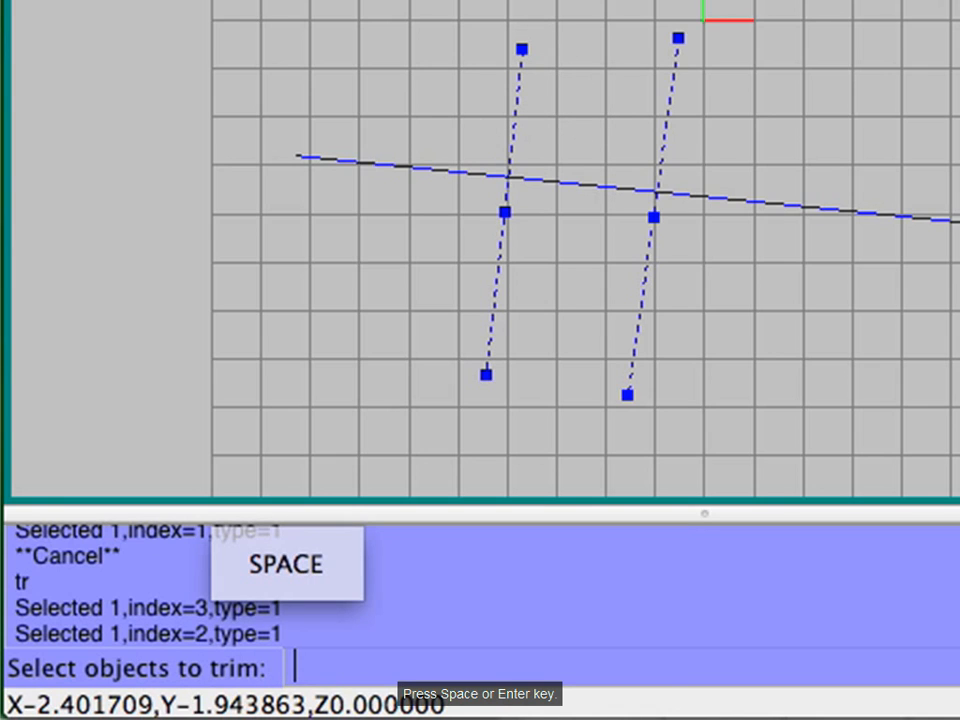